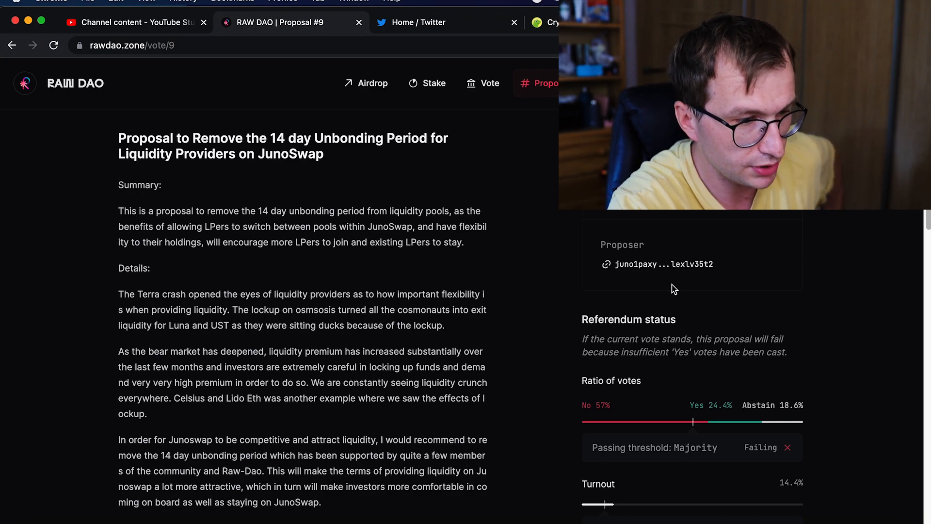
Scroll down Proposal #9 to its details and failing referendum status with quorum reached.
scroll("down", 3)
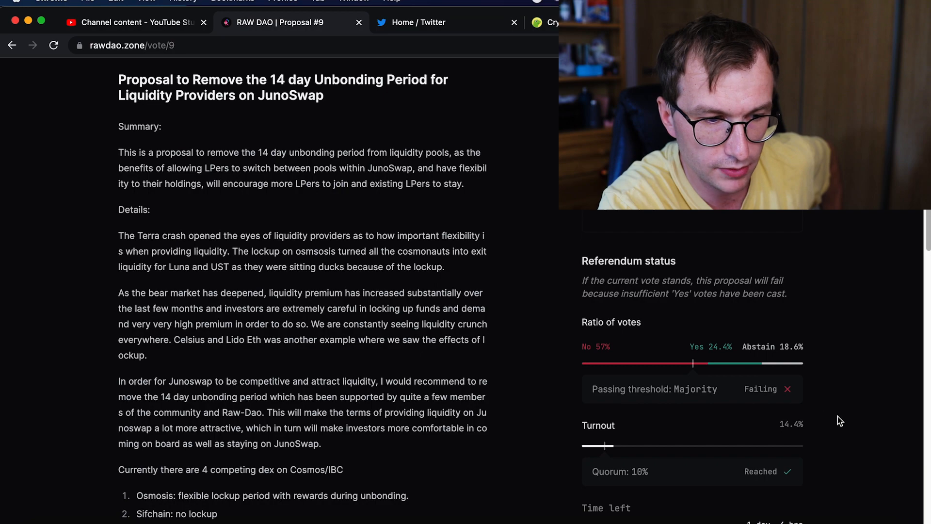
mouse_move(814, 430)
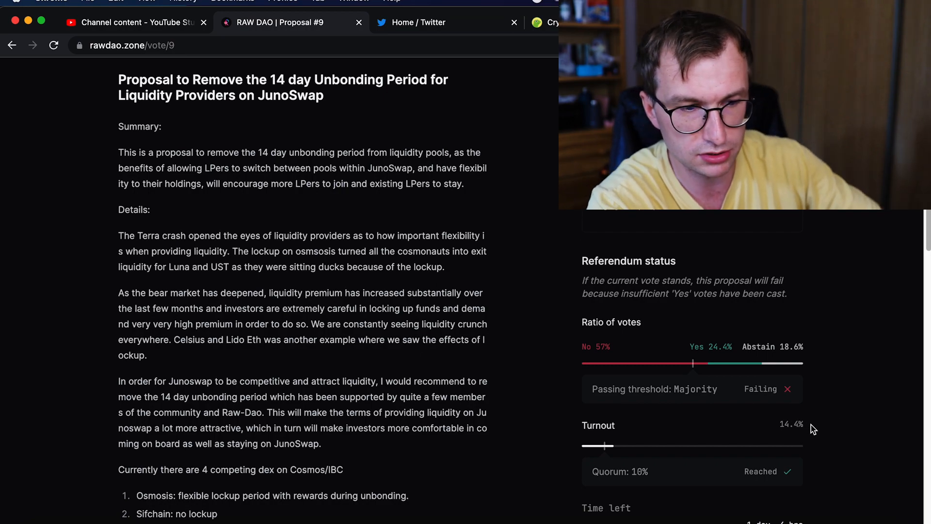
scroll("down", 3)
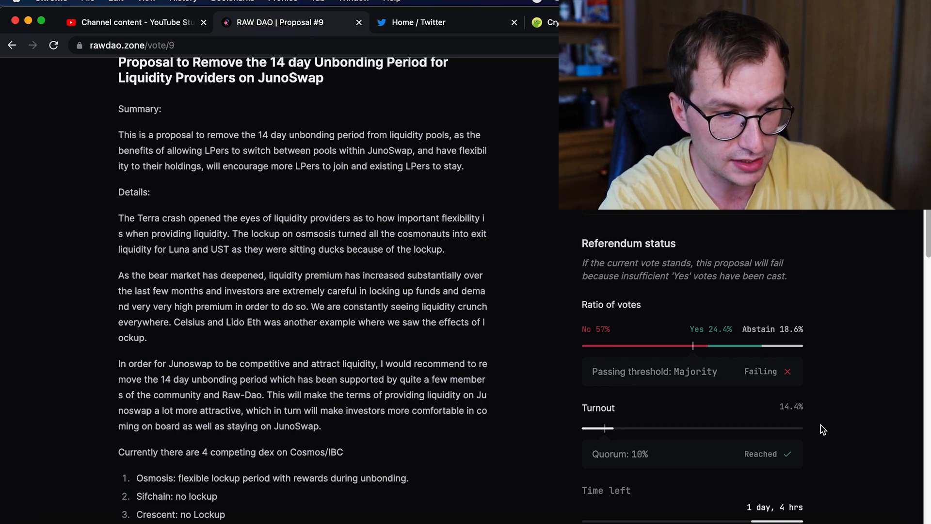
scroll("down", 3)
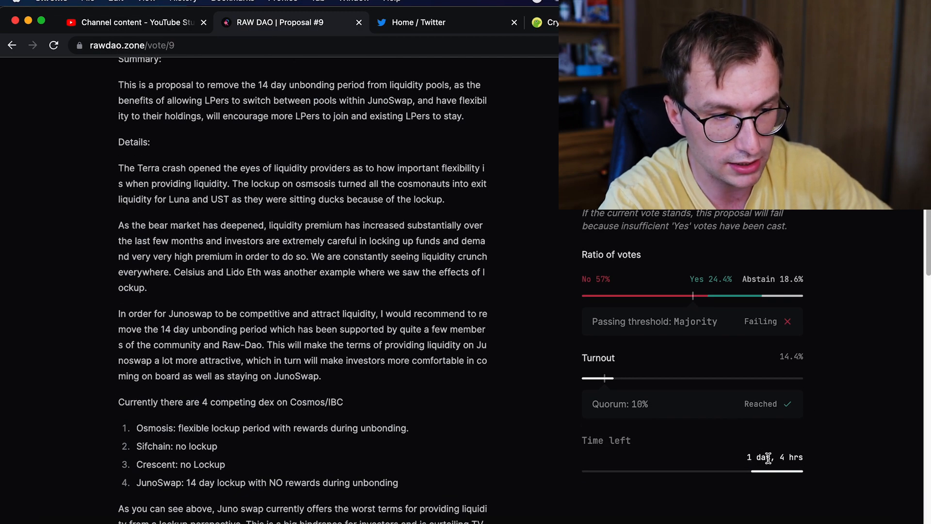
mouse_move(517, 290)
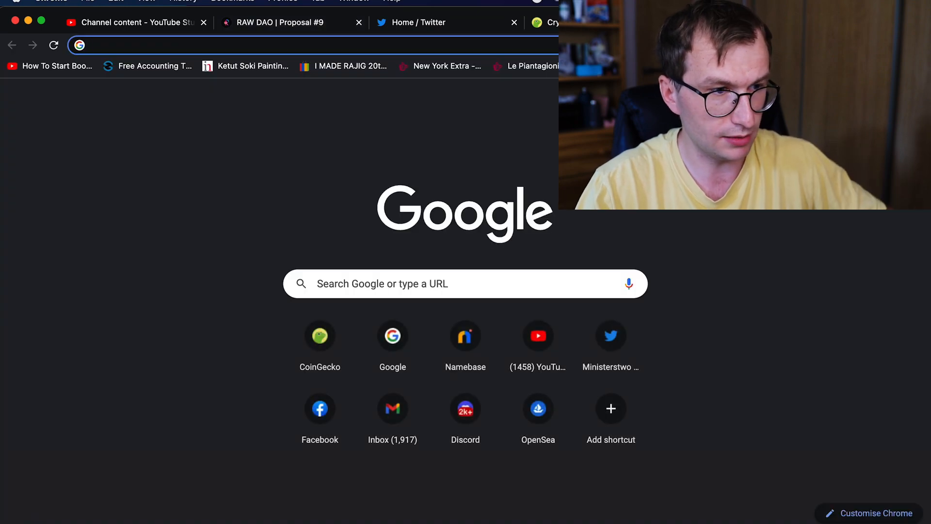
left_click(280, 22)
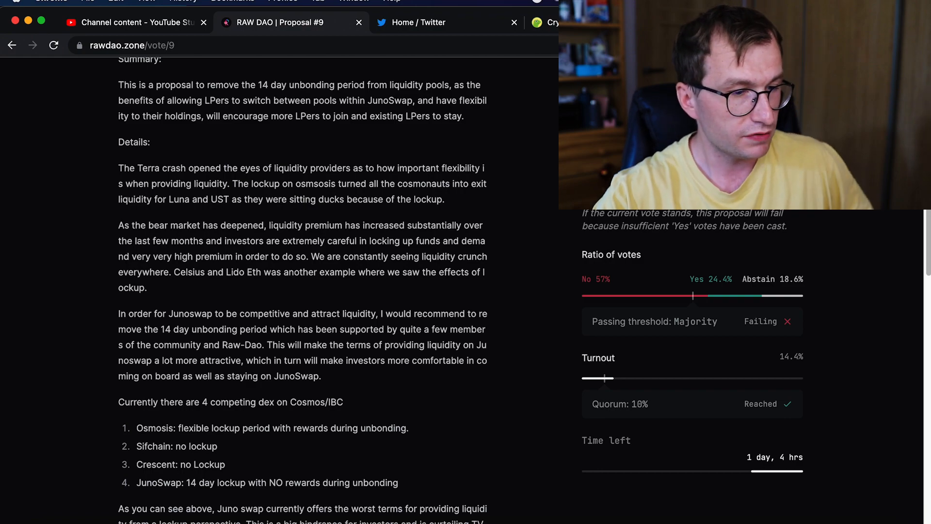
mouse_move(509, 284)
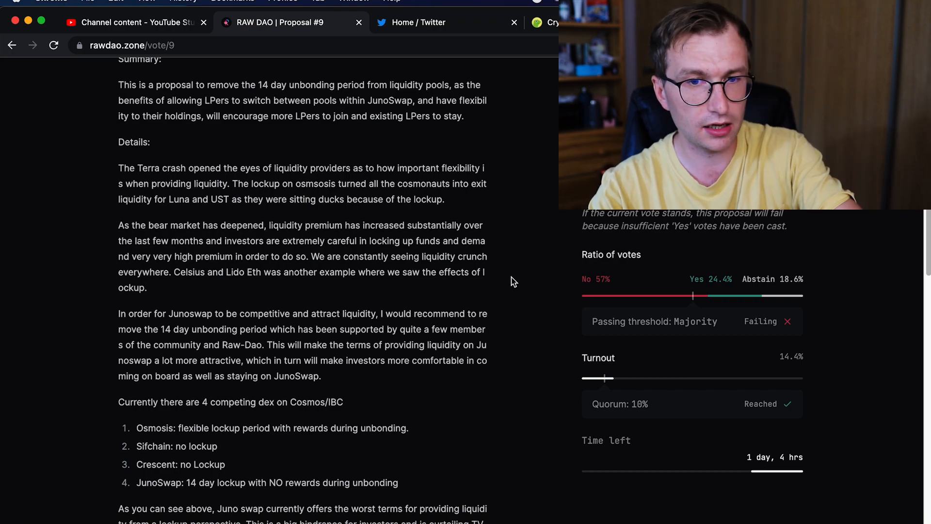
mouse_move(479, 326)
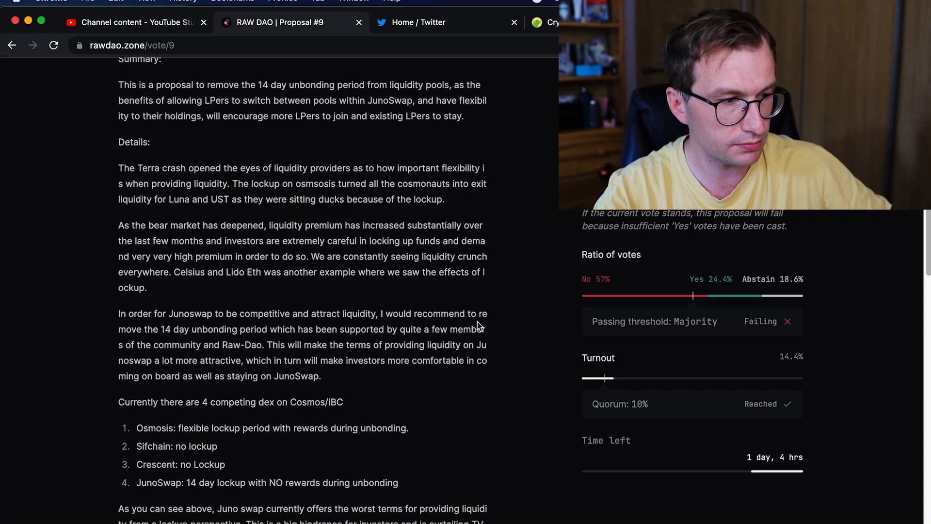
Scroll to Proposal #9's DEX lockup comparison and JunoSwap's unbonding argument.
scroll("down", 3)
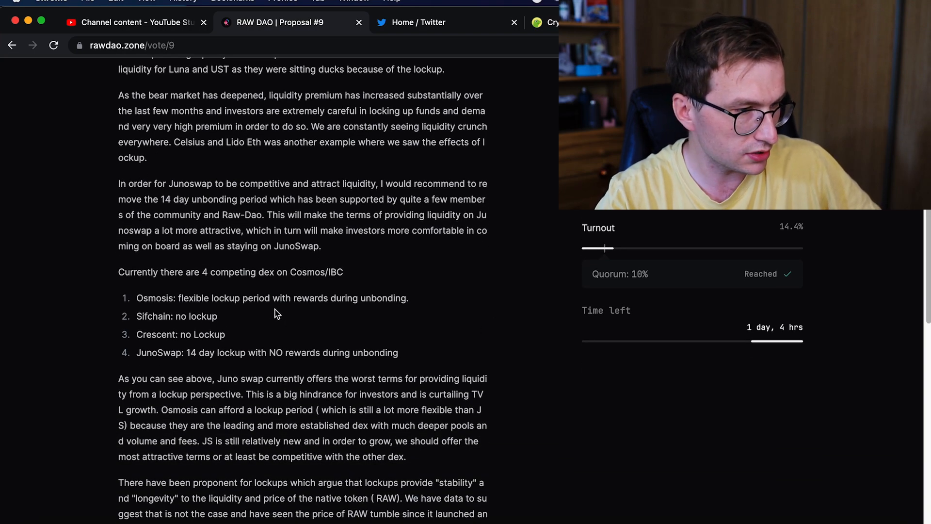
mouse_move(398, 308)
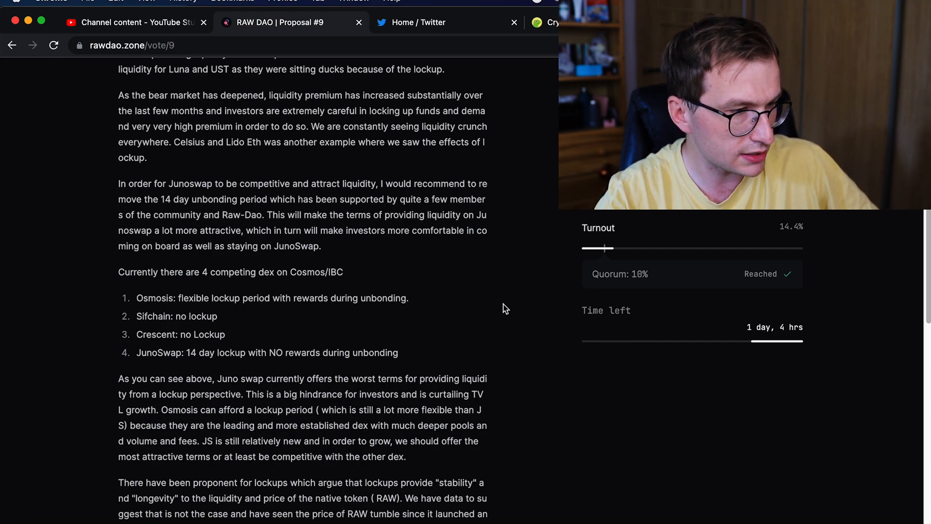
mouse_move(480, 327)
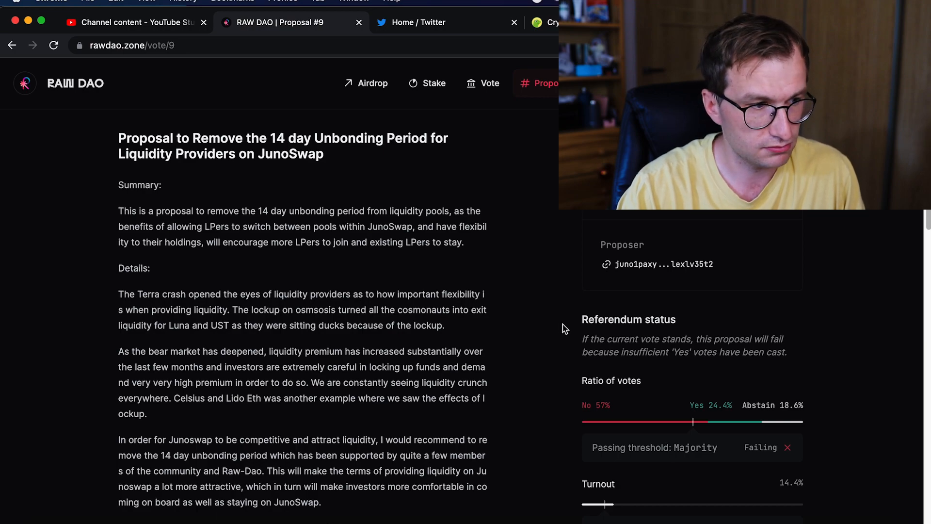
Scroll further, then land on Mintscan's Juno Proposal #31 details page.
scroll("down", 3)
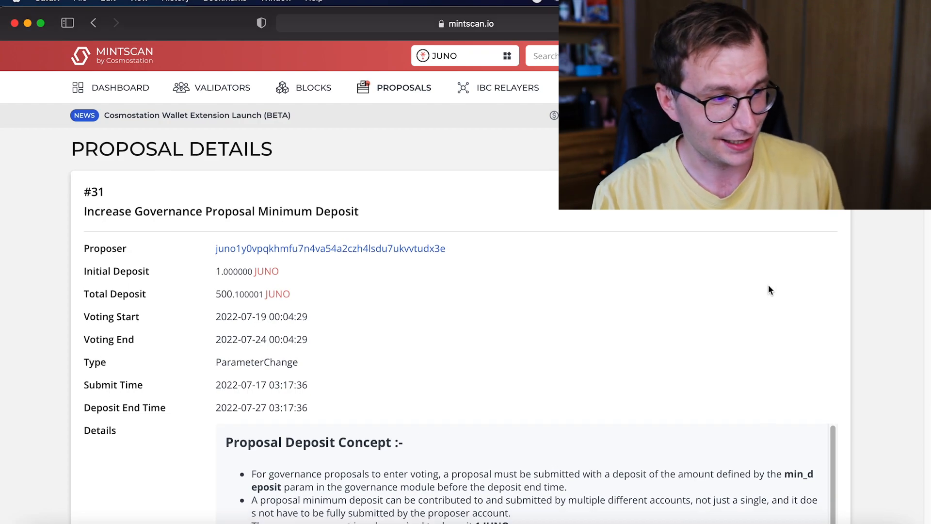
Scroll through Proposal #31's deposit rules and the 500 to 1000 JUNO proposition.
scroll("down", 3)
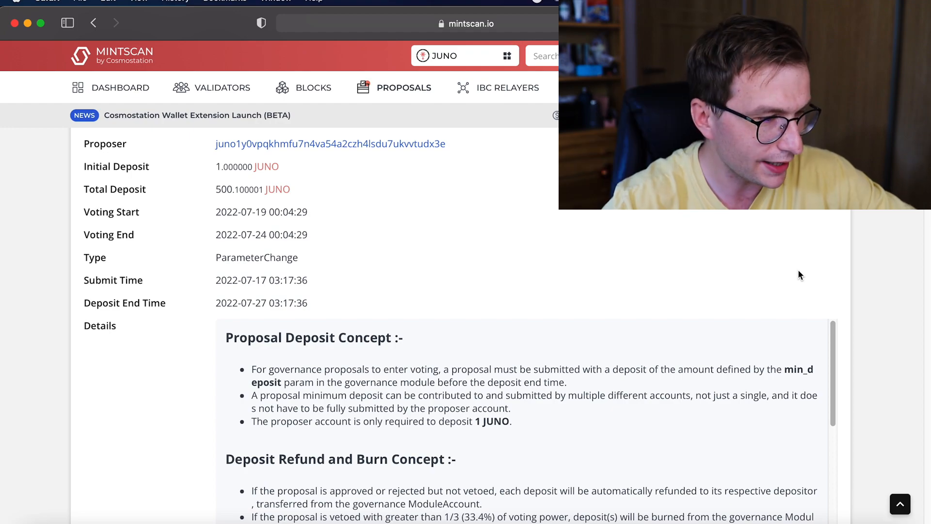
scroll("down", 3)
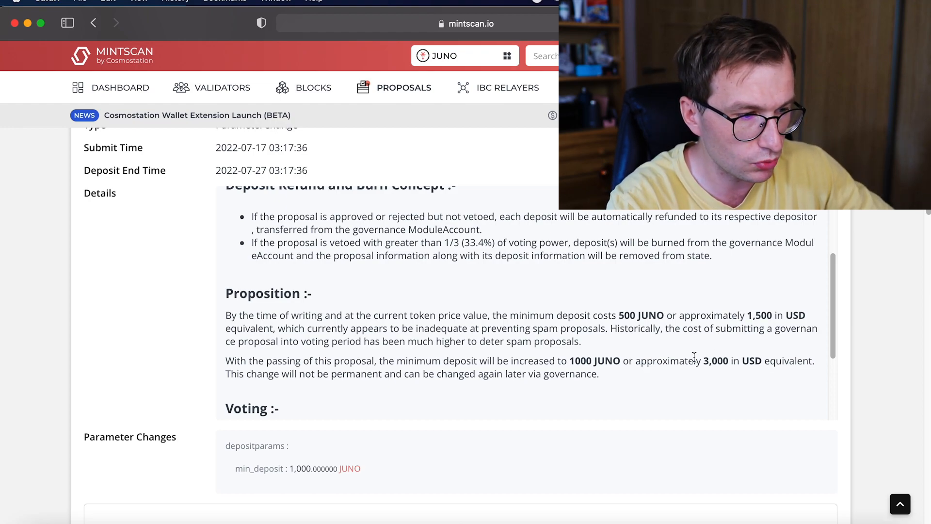
Scroll to Proposal #31's turnout of 43.48% and 99.16% Yes passing status.
scroll("down", 3)
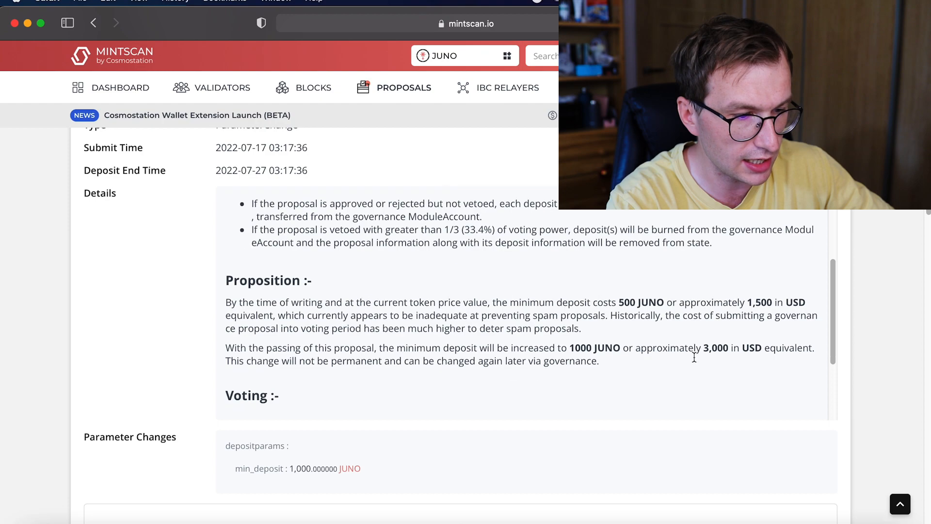
scroll("down", 3)
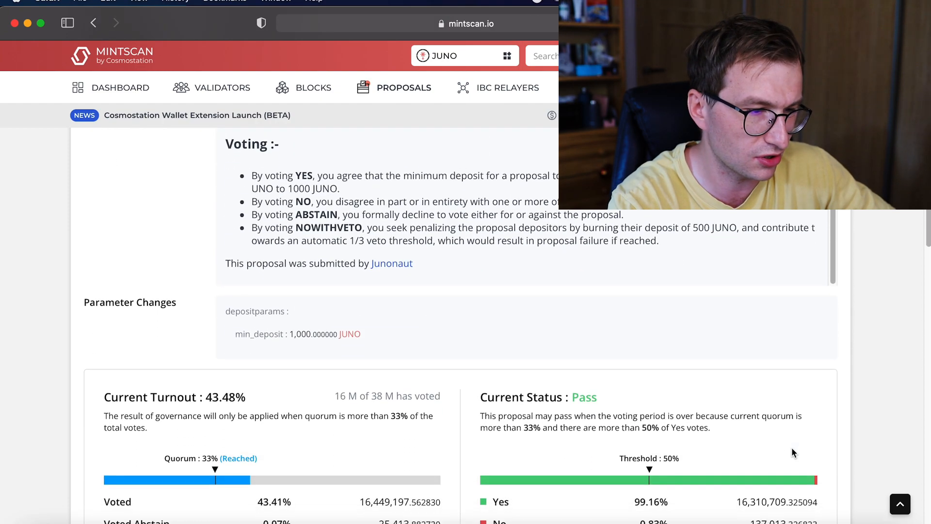
scroll("down", 3)
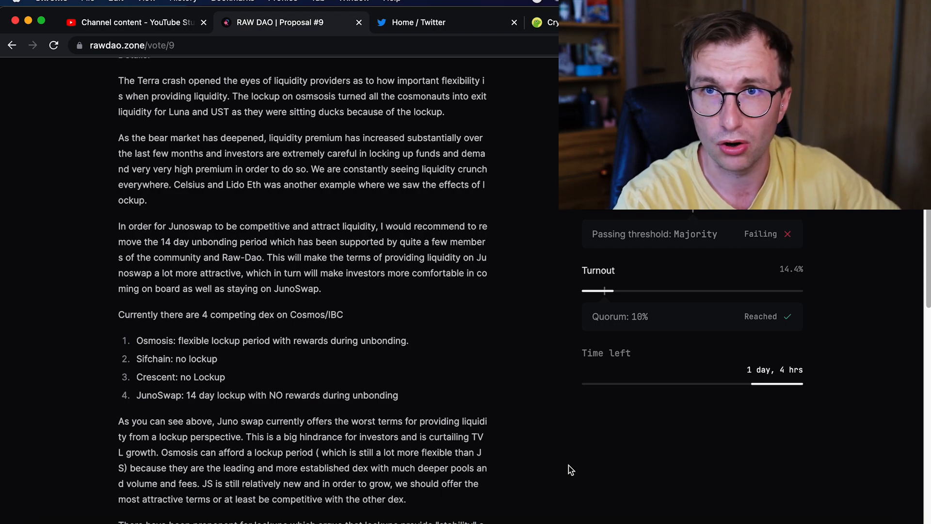
mouse_move(447, 36)
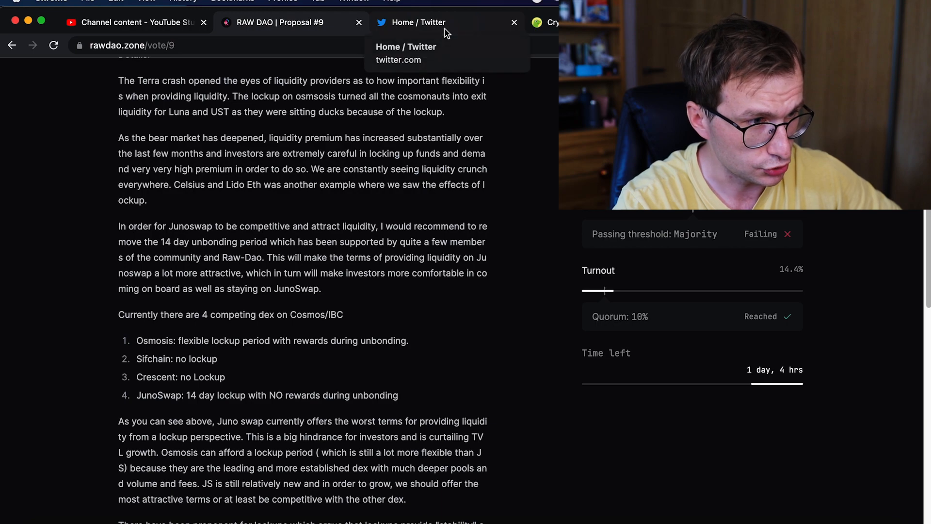
Switch to the Twitter home feed in Chrome.
left_click(429, 22)
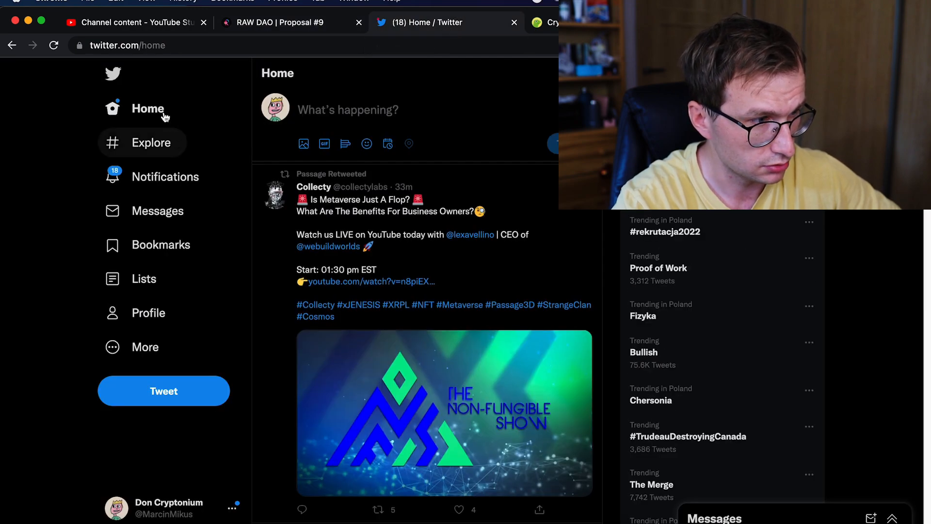